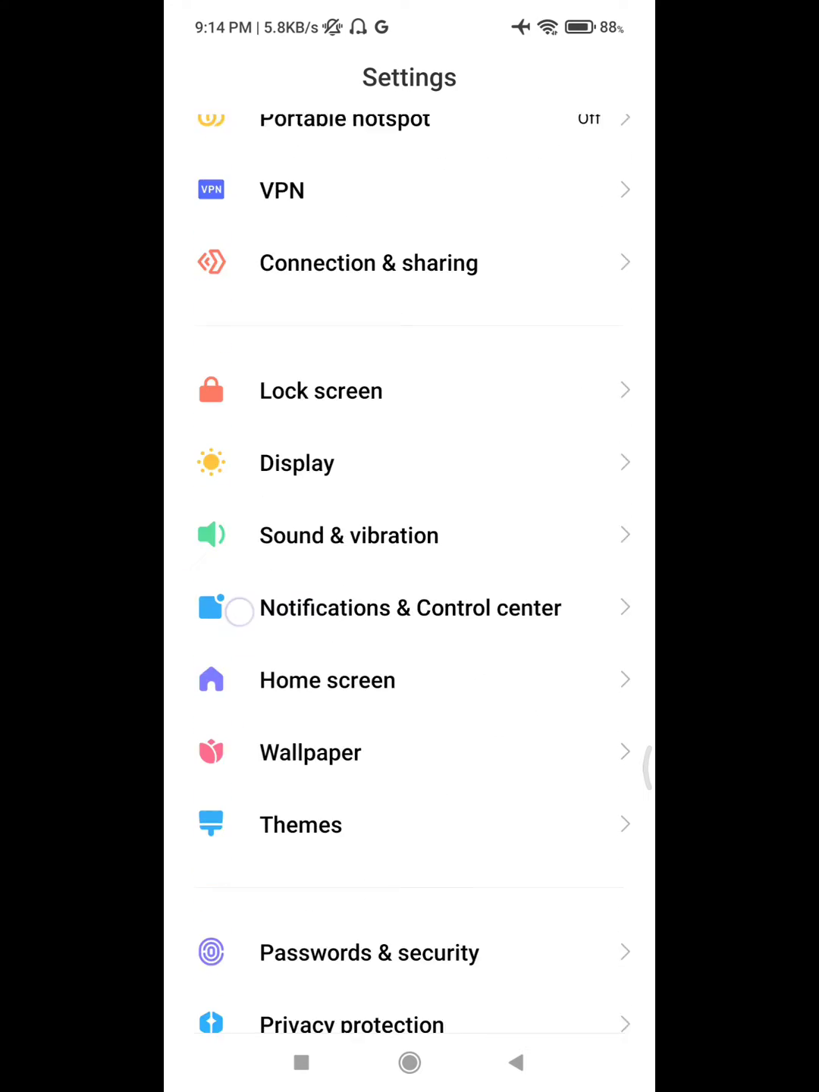
Step: Go to the Apps section from the main Settings list
scroll("down", 3)
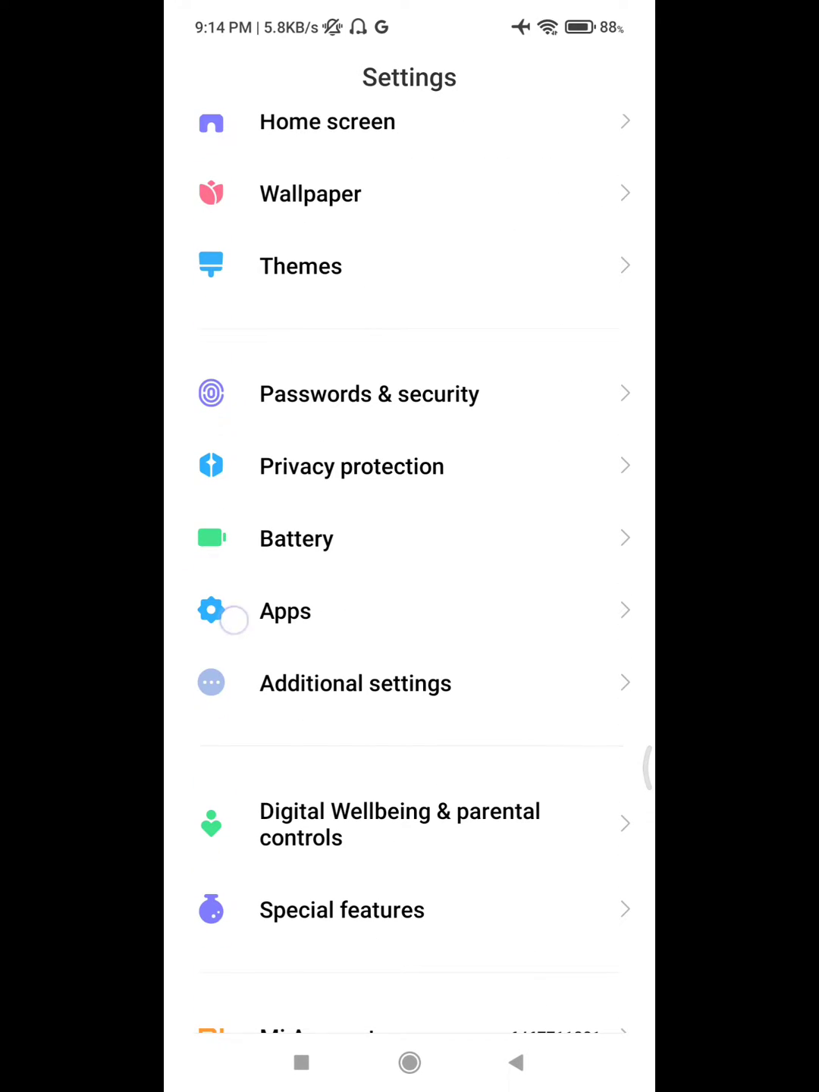
left_click(285, 610)
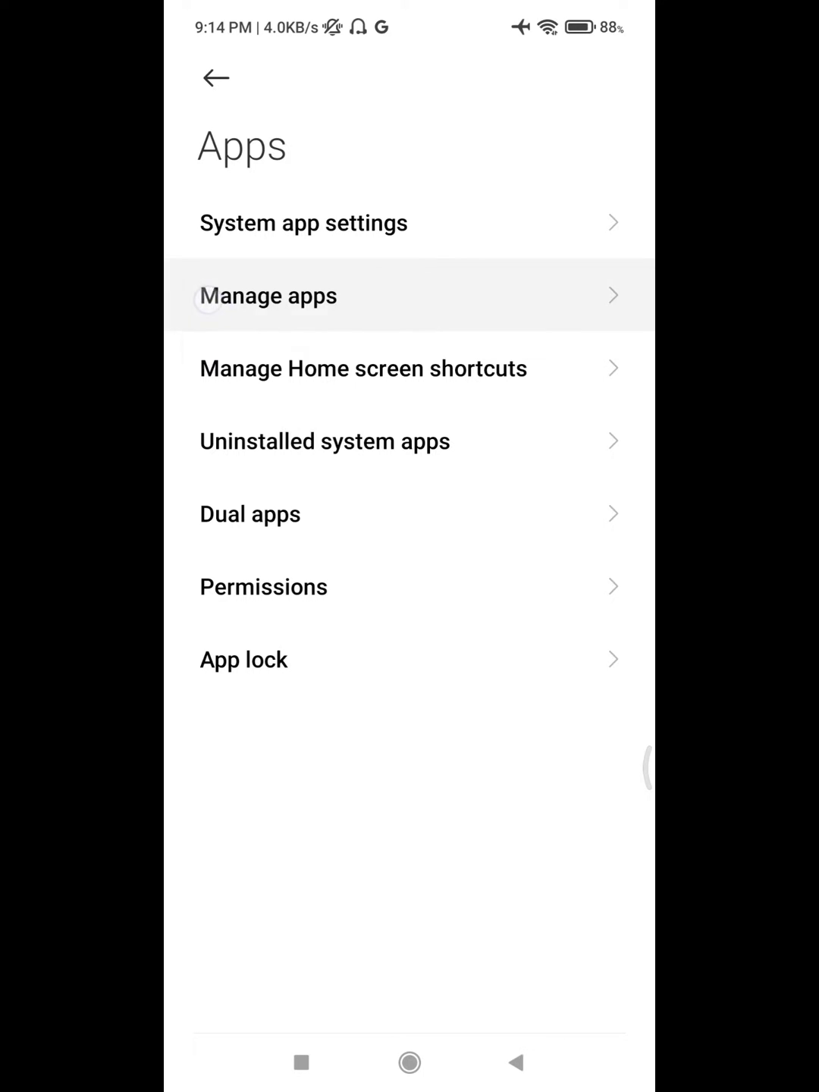
Step: Search the Manage apps list for "pla" to find Google Play Store
left_click(266, 296)
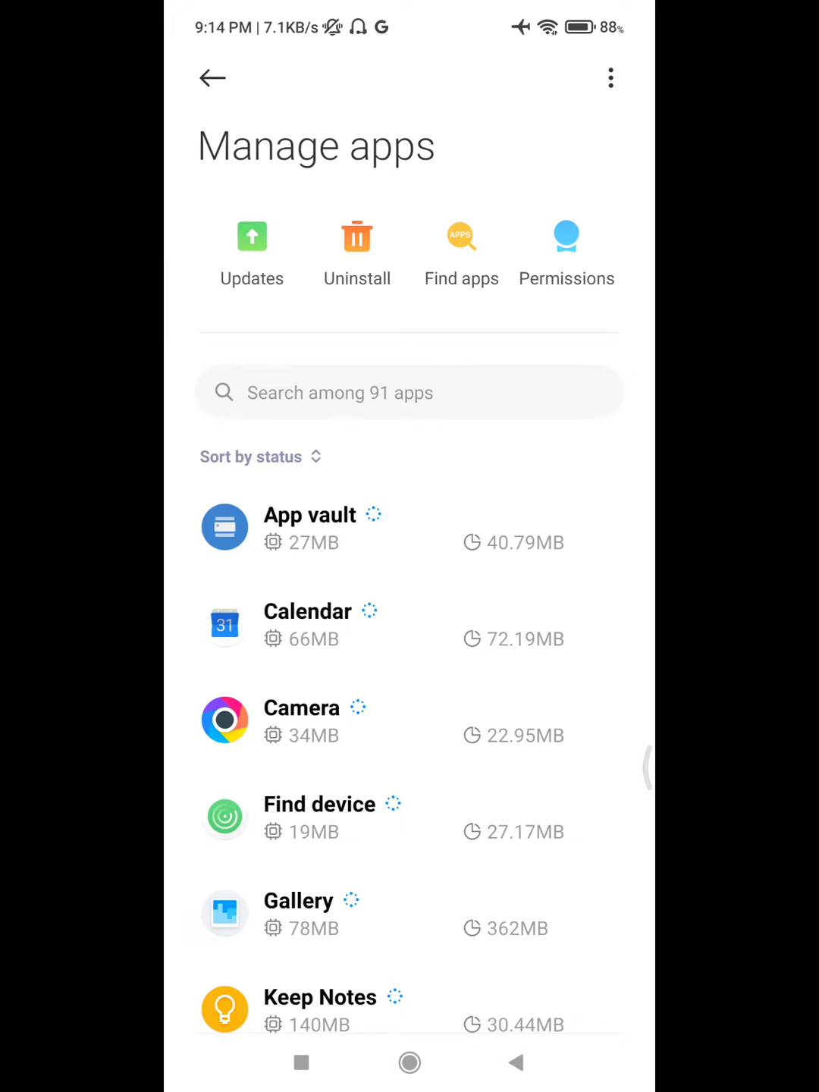
scroll("down", 3)
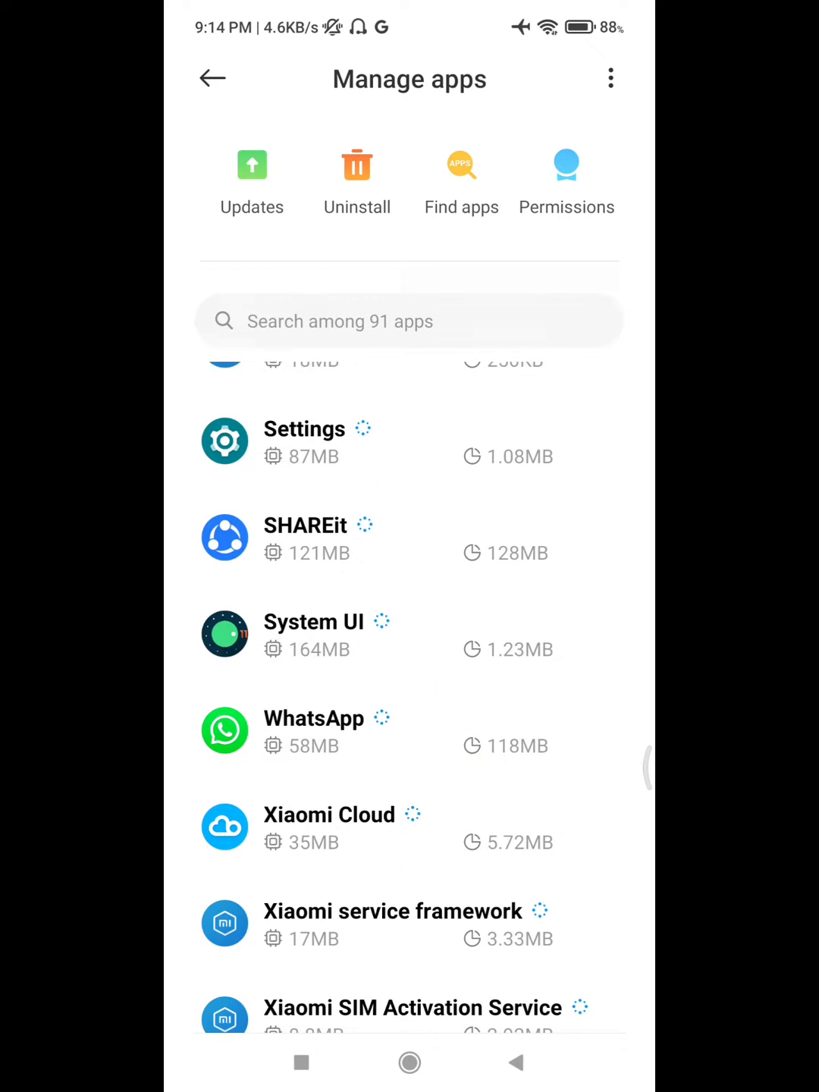
type("pla")
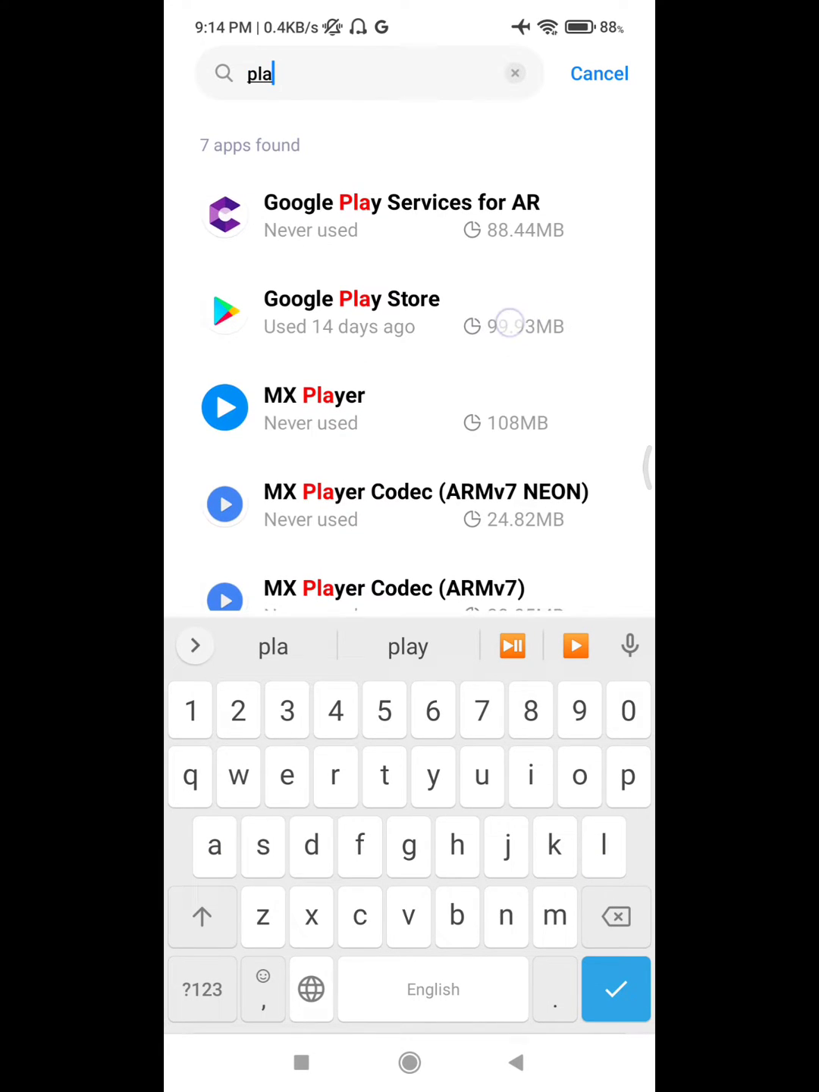
Step: Clear all of Google Play Store's app data and confirm the deletion
left_click(351, 311)
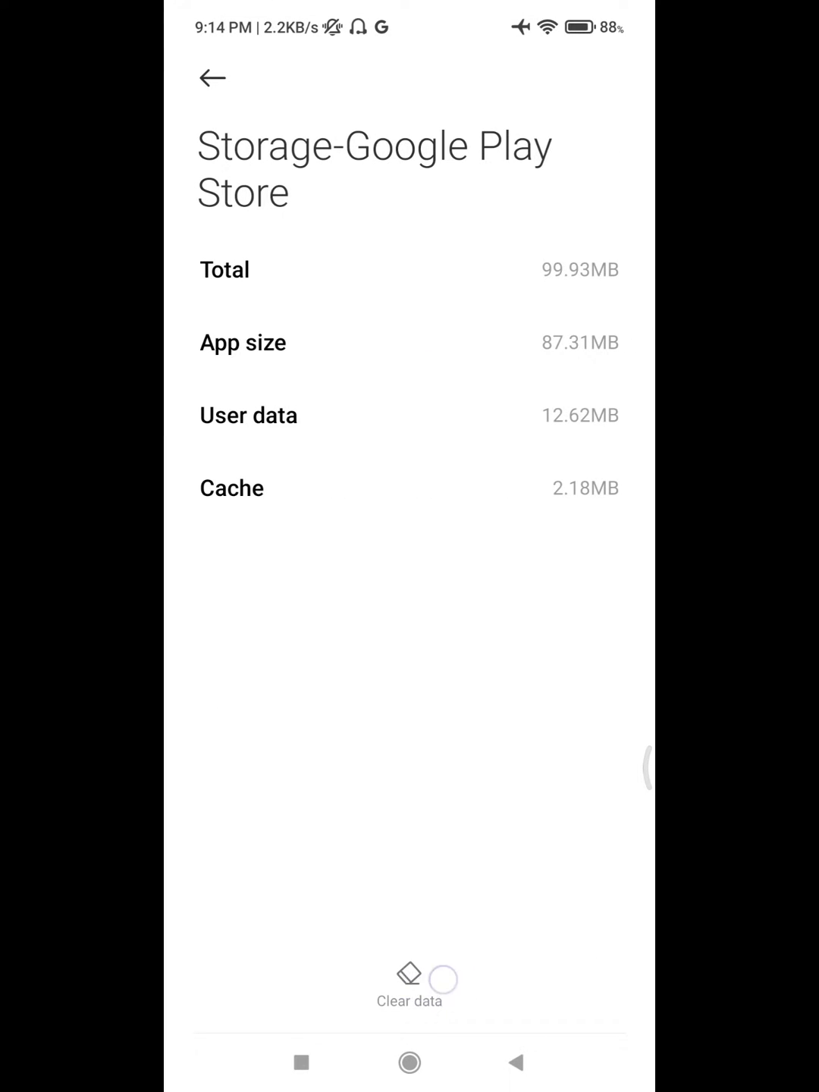
left_click(408, 982)
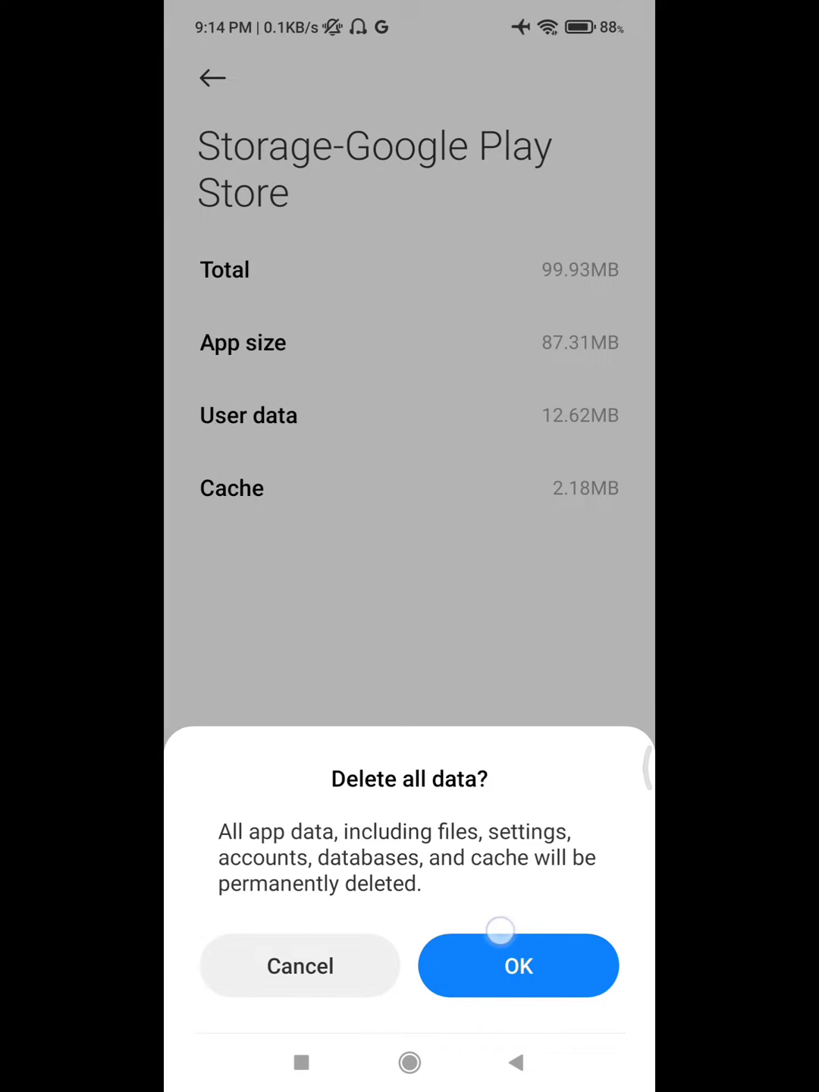
left_click(519, 964)
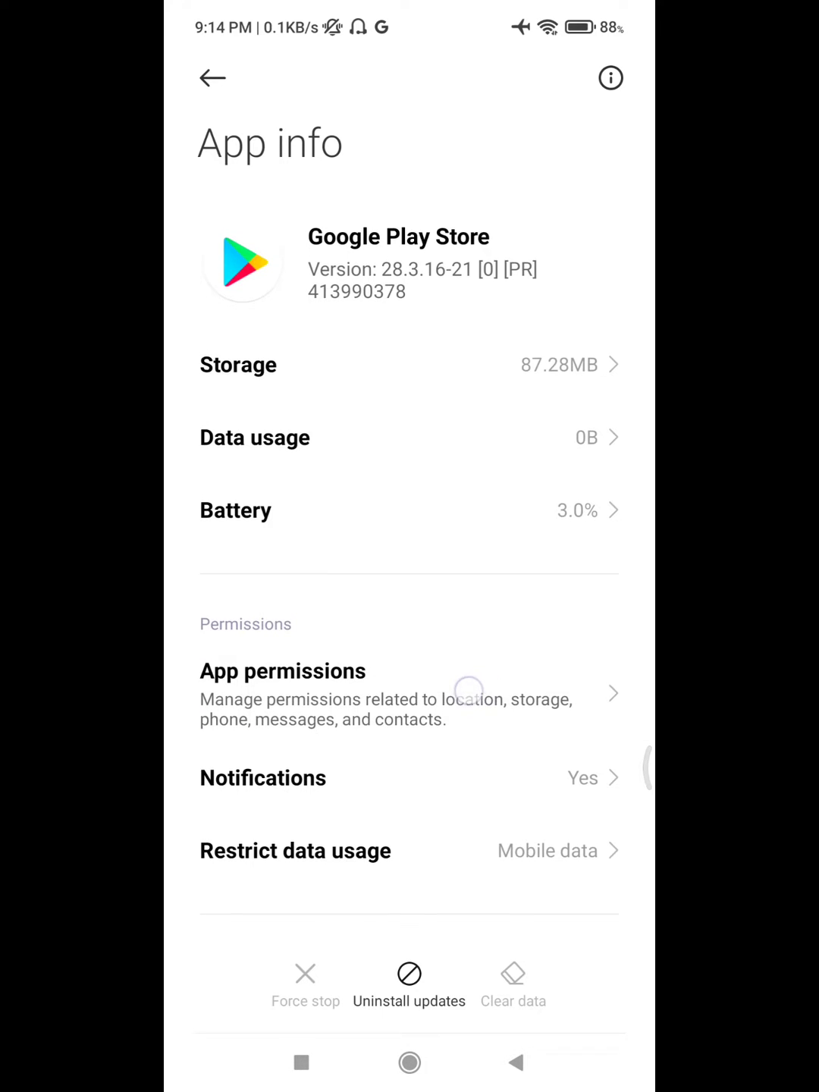
Step: Set Google Play Store's Location permission to 'Allow only while using the app'
left_click(282, 670)
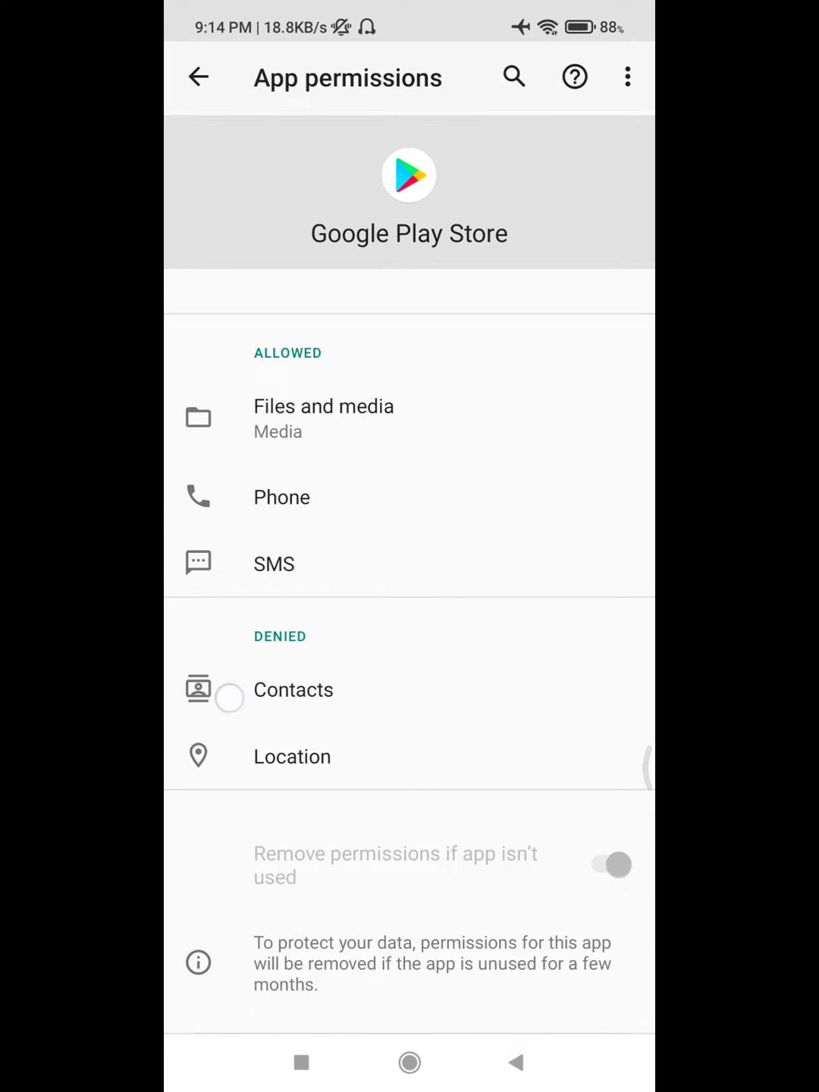
left_click(292, 688)
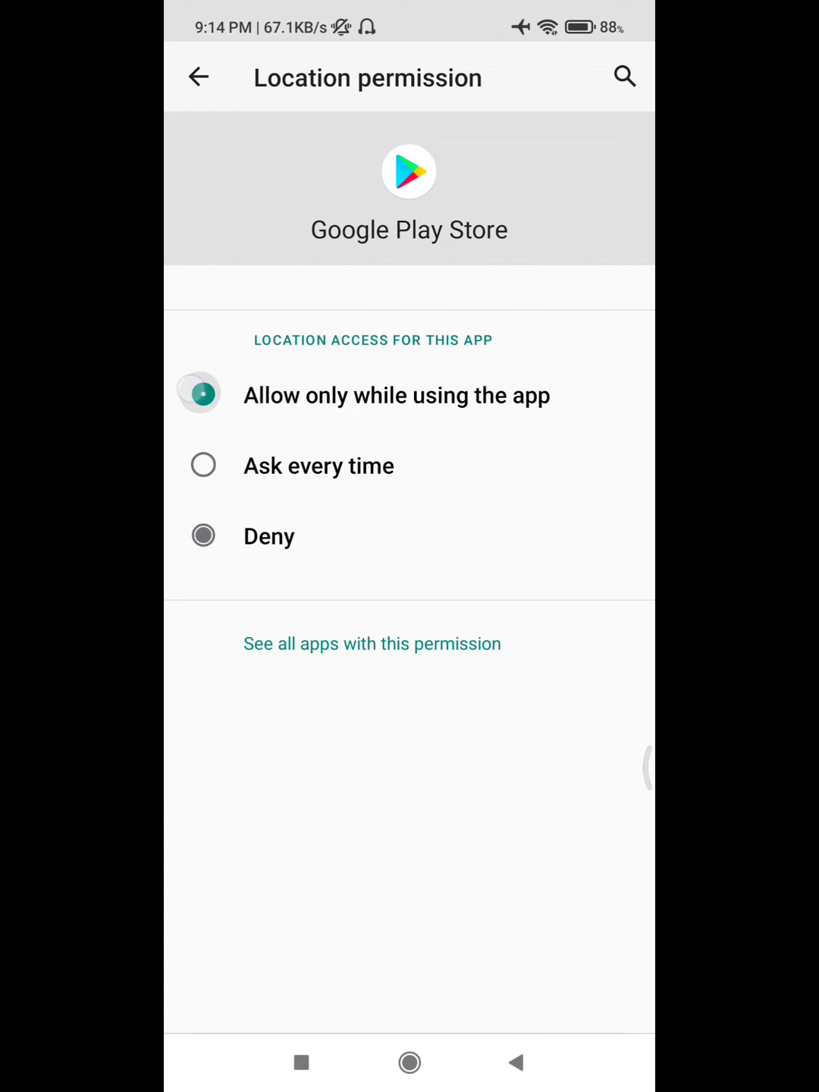
left_click(212, 78)
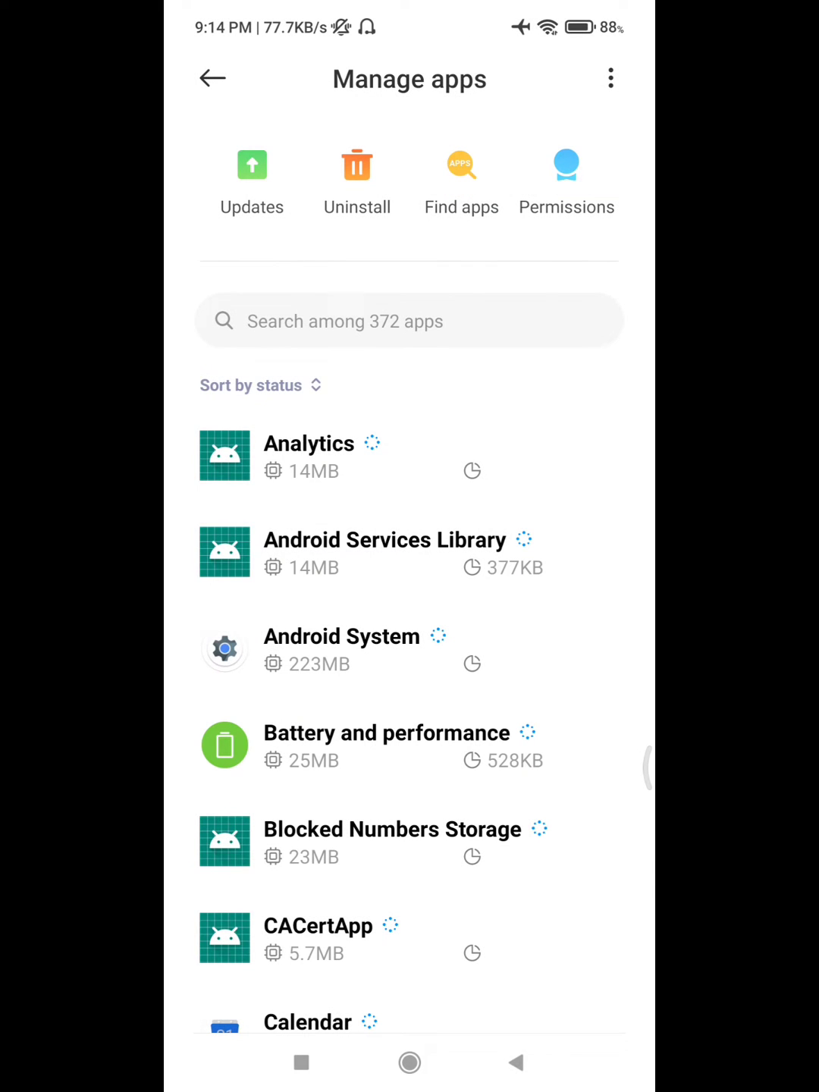
Step: Search the app list for "srv" and go to Google Play services
left_click(409, 321)
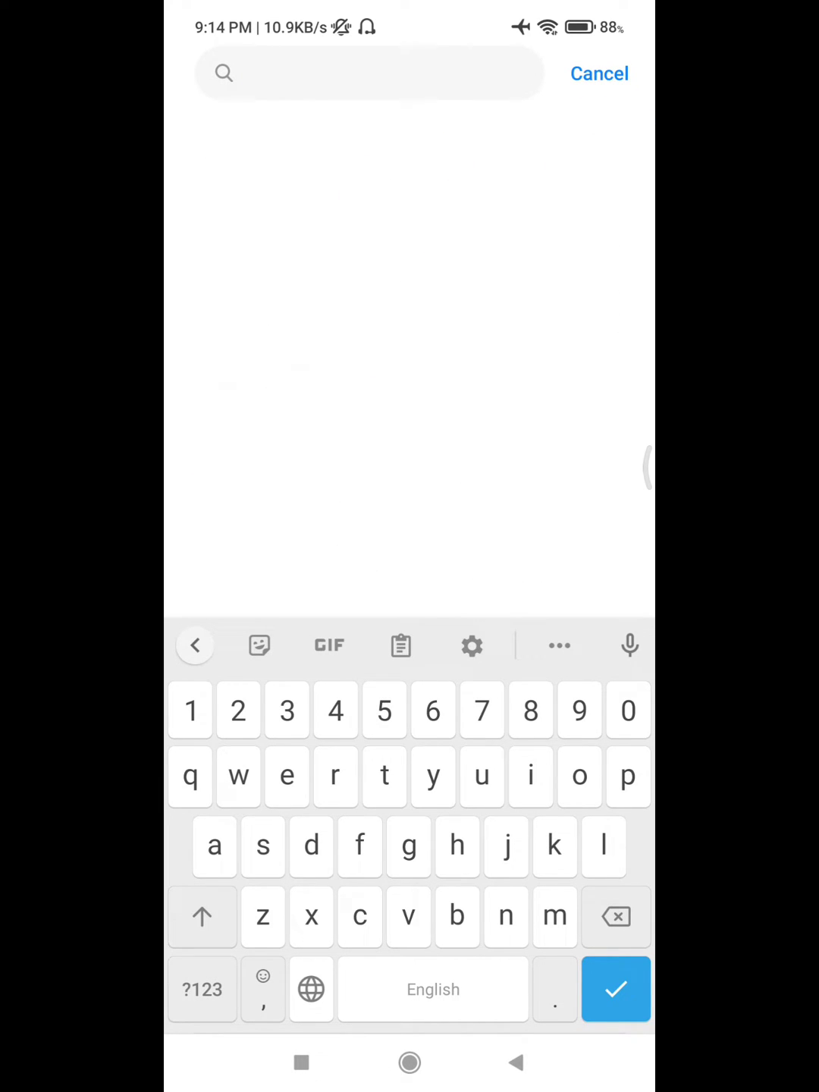
type("srv")
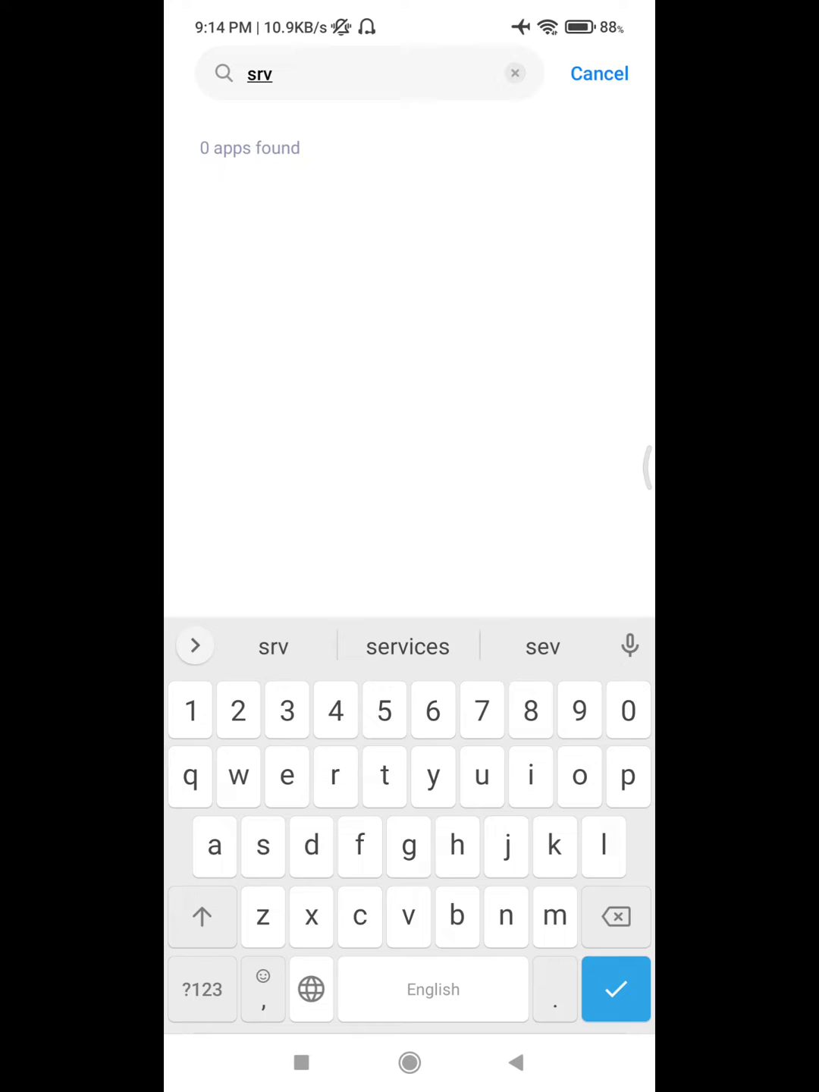
left_click(407, 646)
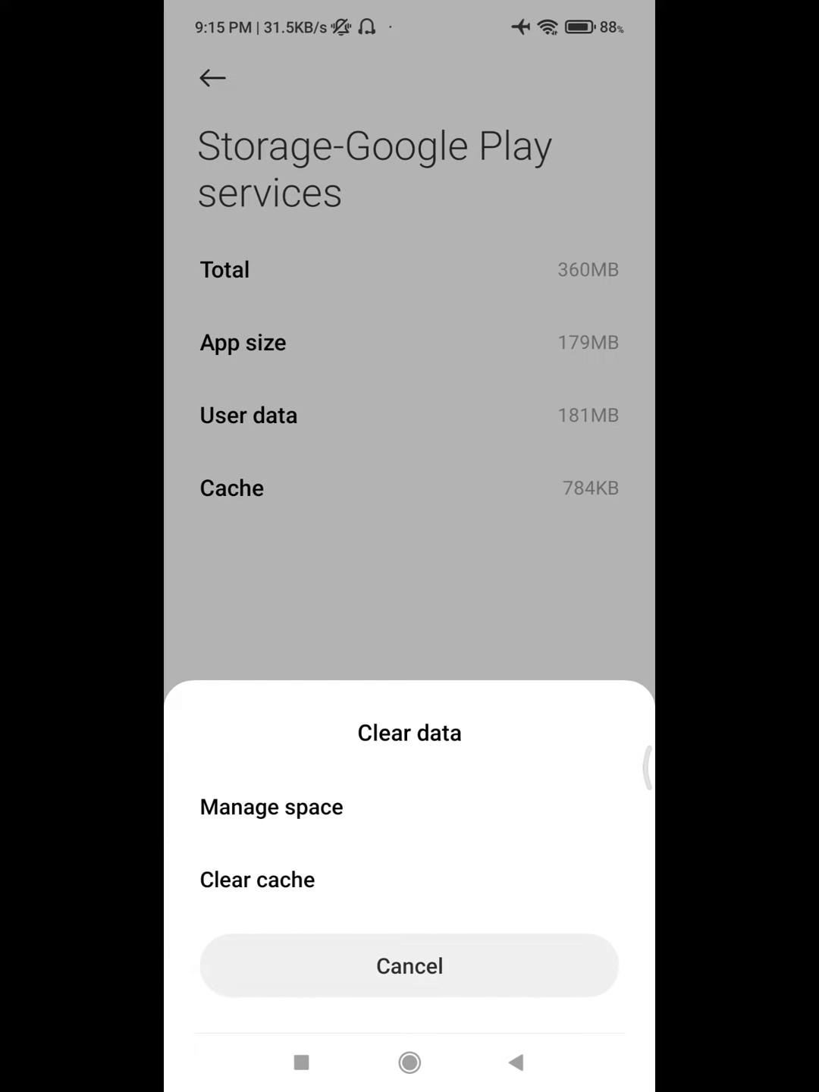
Step: Clear all Google Play services data via Manage space
left_click(270, 806)
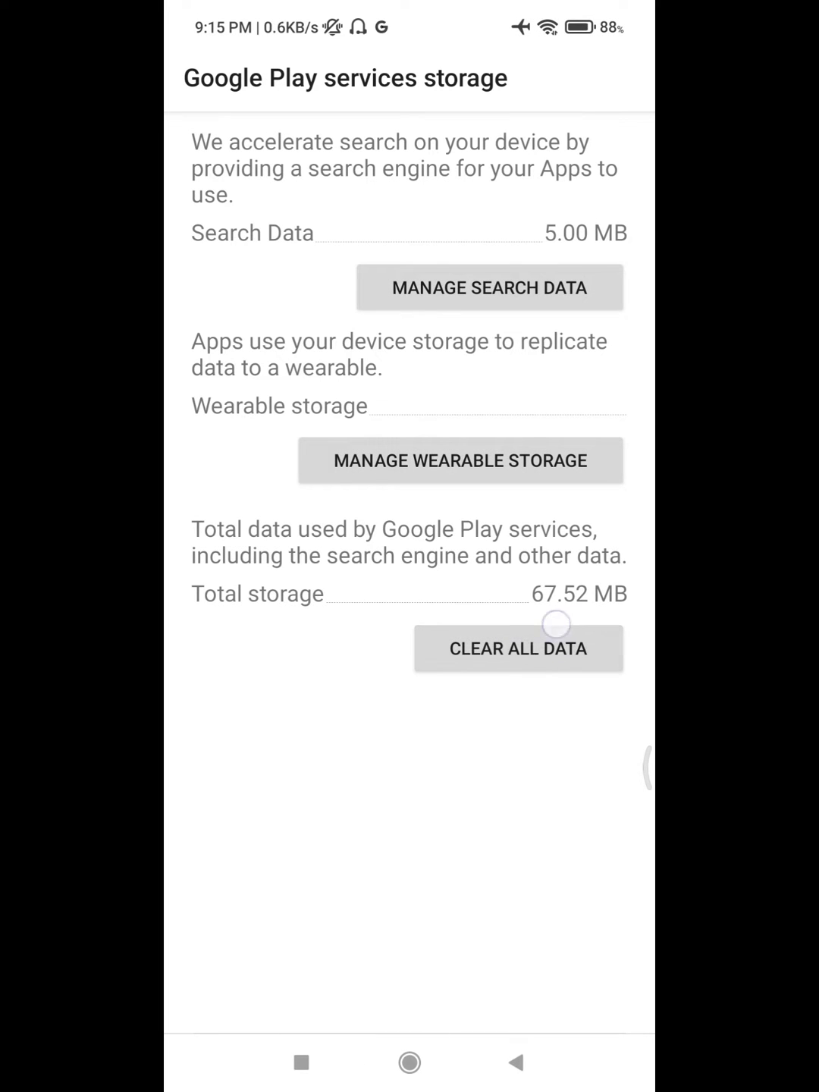
left_click(519, 649)
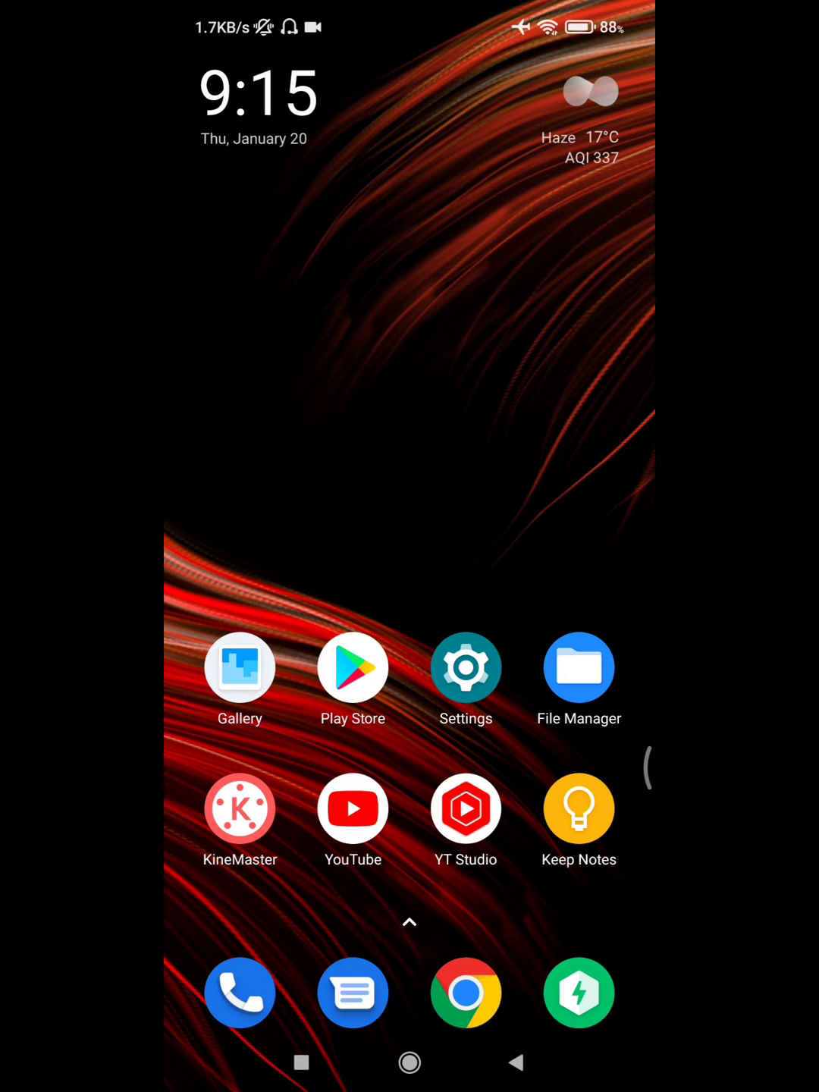
Step: Reboot the phone from the power menu and relaunch Play Store
key("POWER")
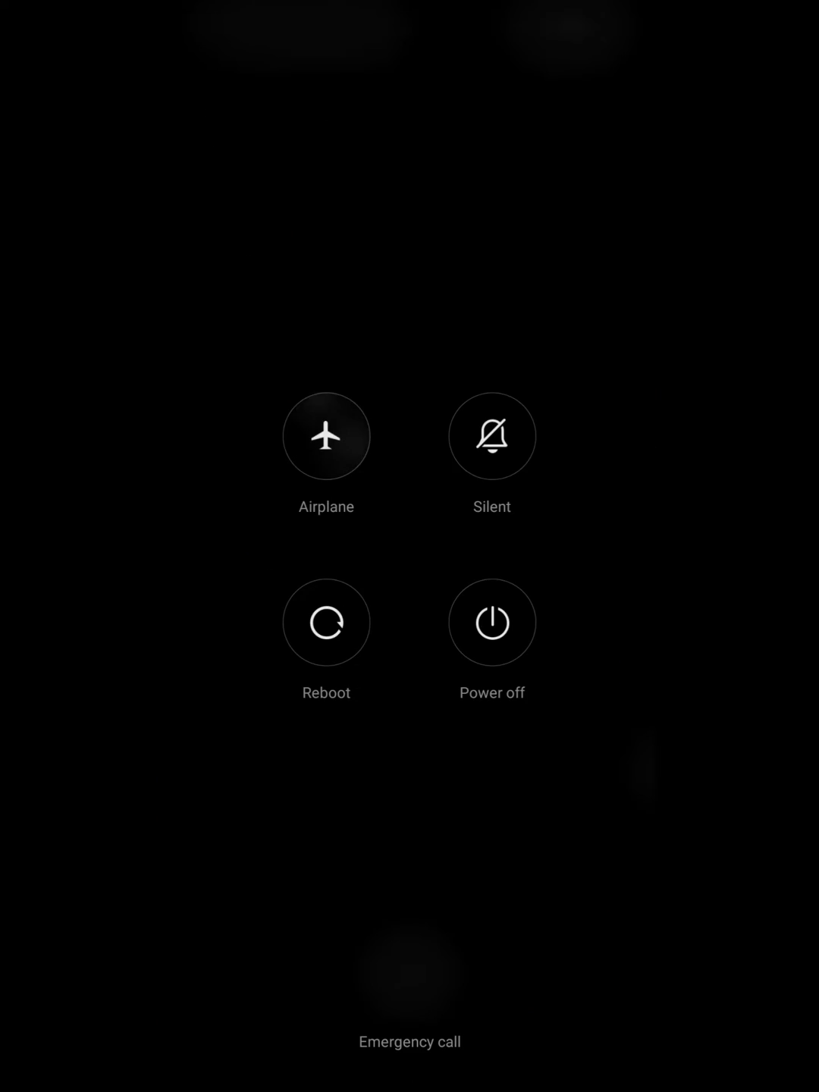
left_click(325, 621)
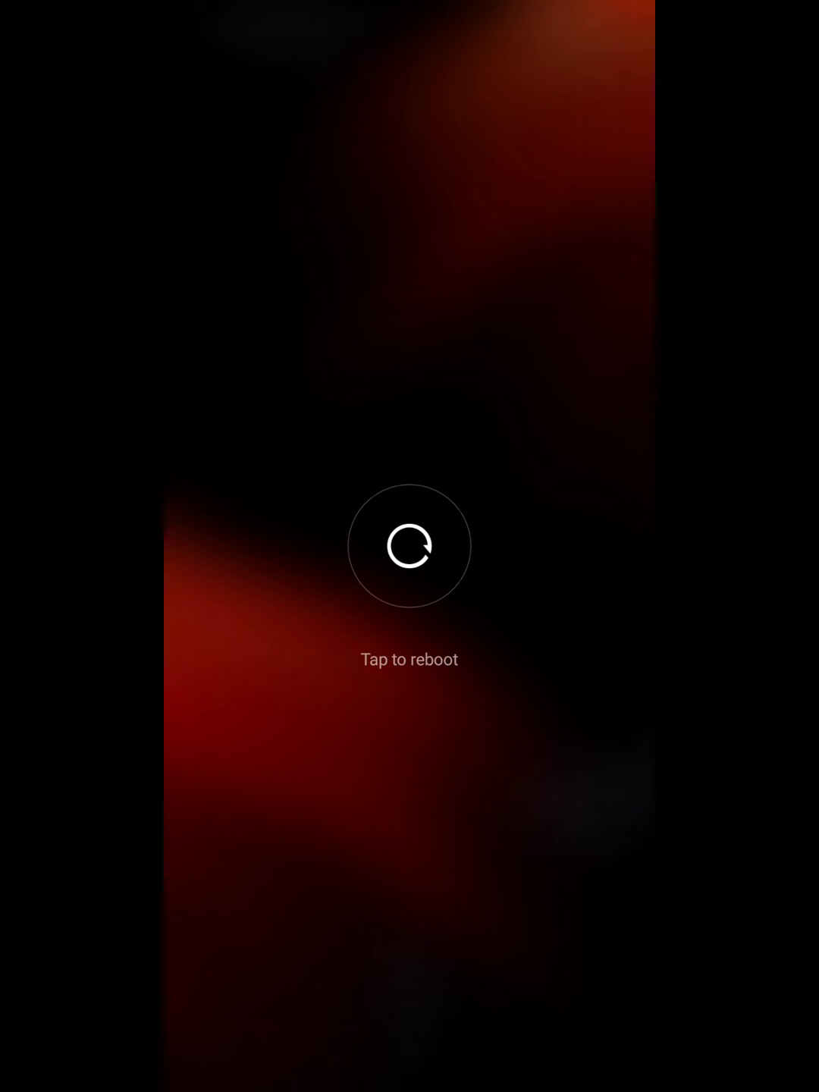
left_click(409, 545)
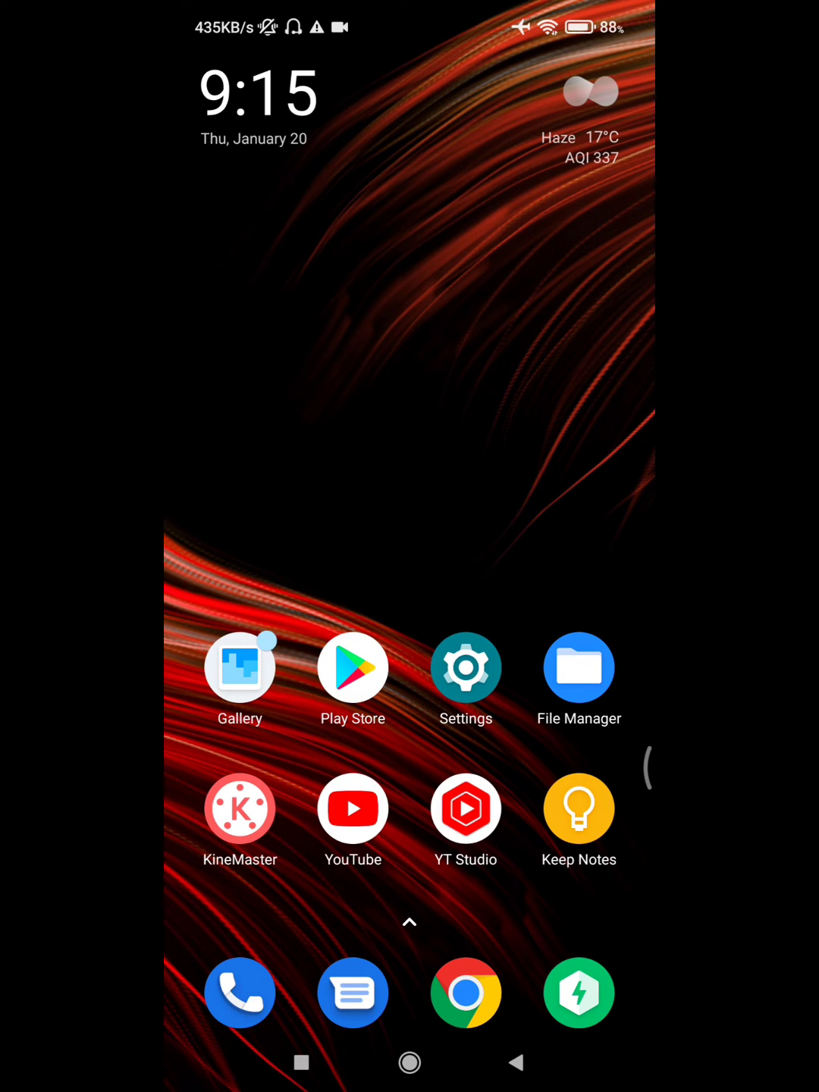
left_click(352, 667)
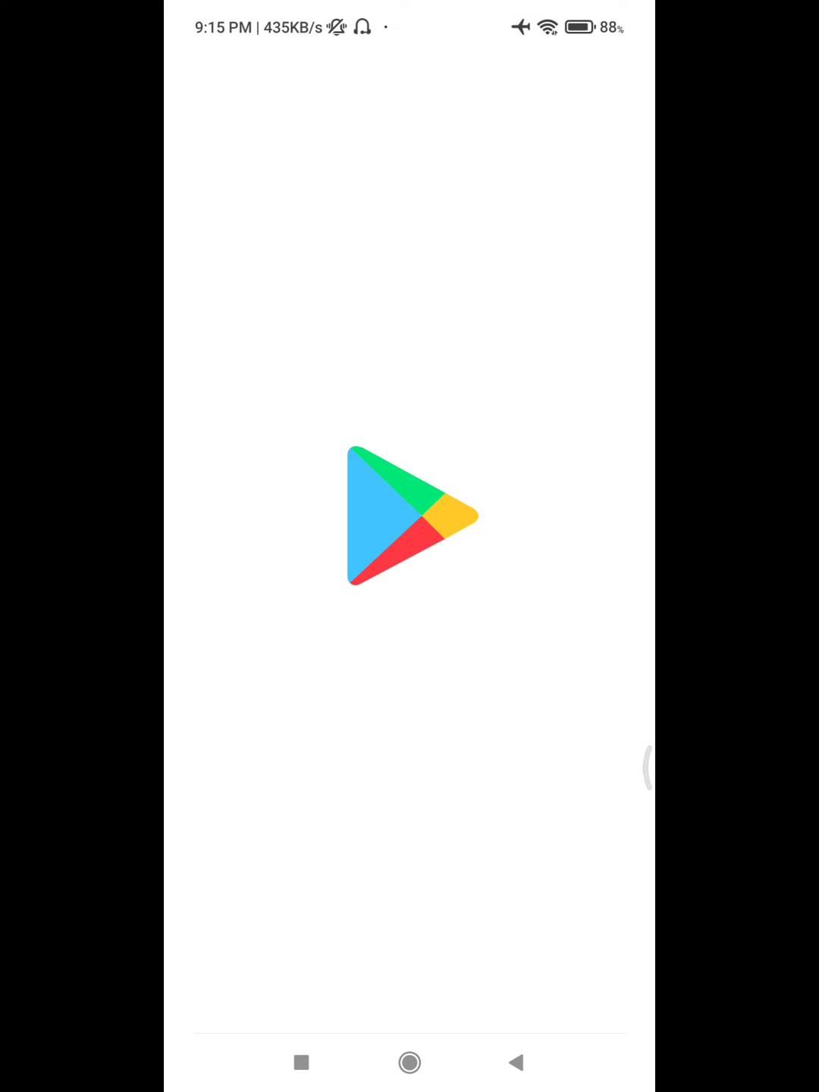